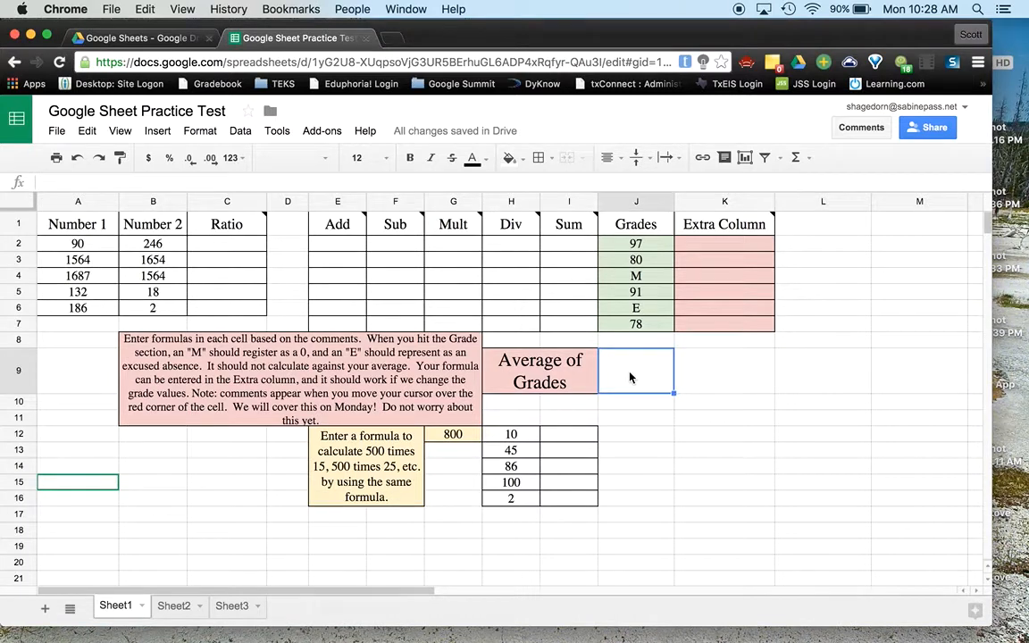
- Enter =AVERAGE over the six grade cells J2:J7, giving 86.5
type("=Ave")
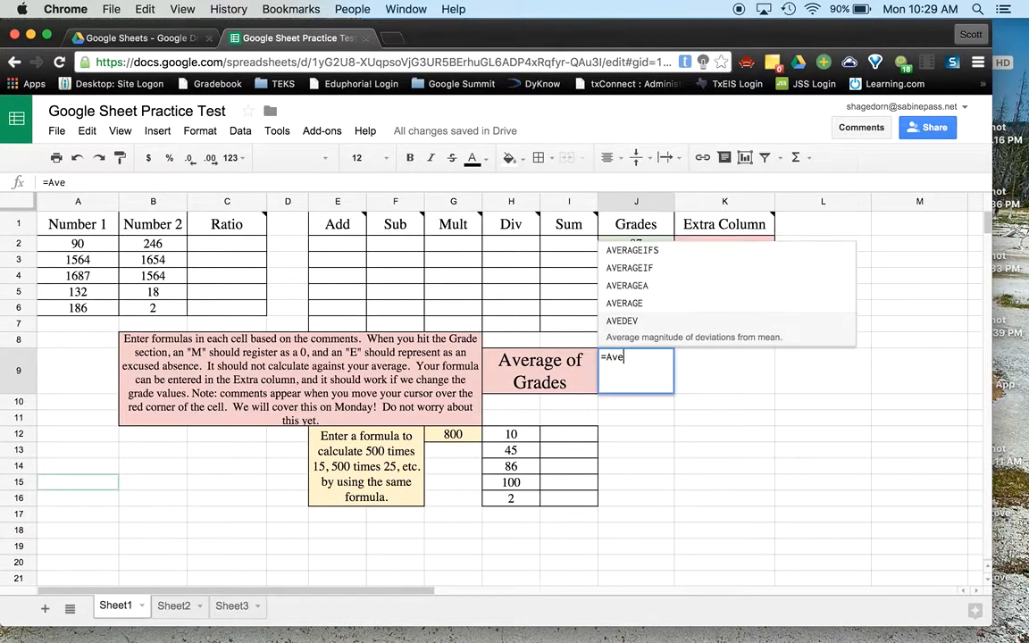
type("Average(")
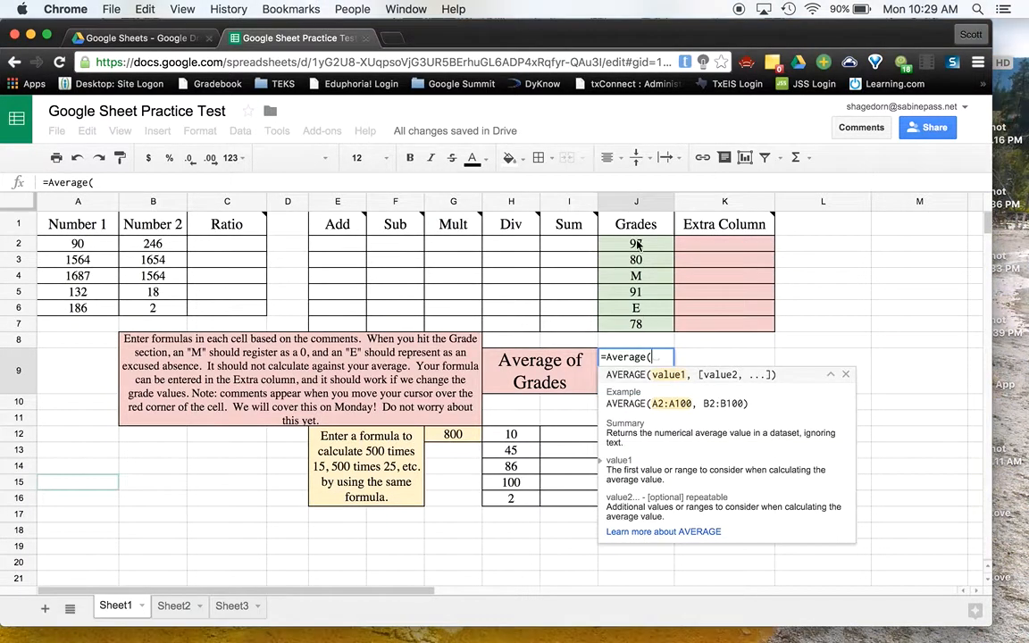
left_click(636, 243)
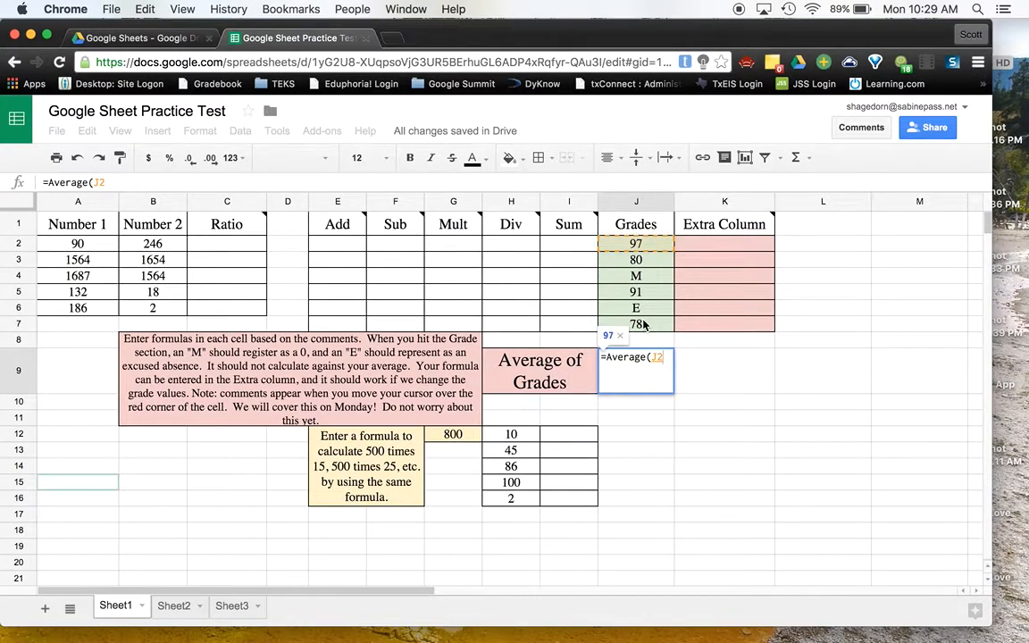
left_click_drag(636, 243, 636, 323)
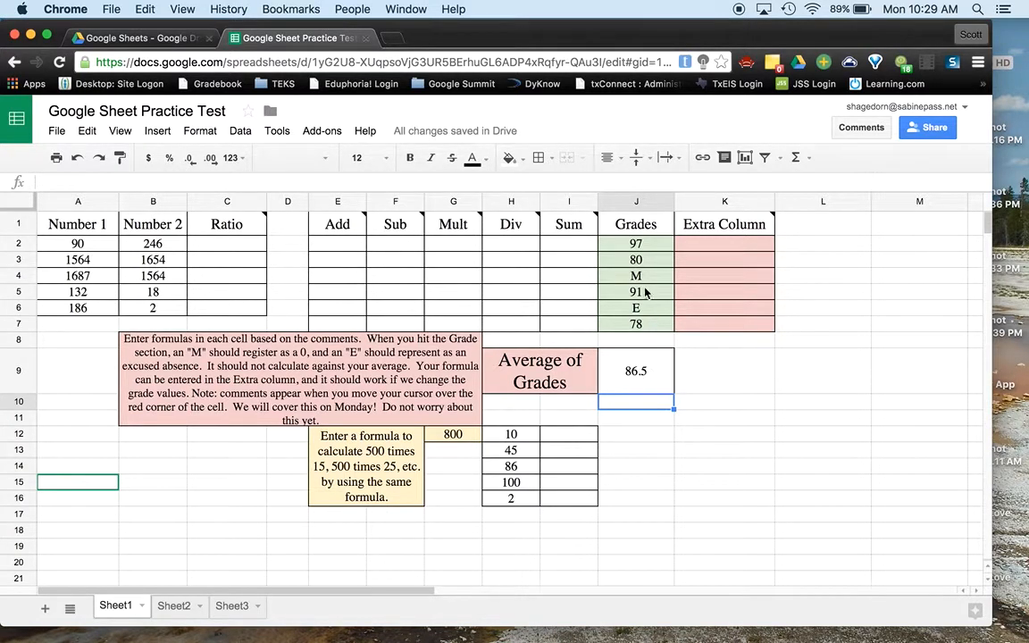
- Demonstrate a 0 over the M grade, then restore M and clear the average cell
left_click(636, 275)
type("0")
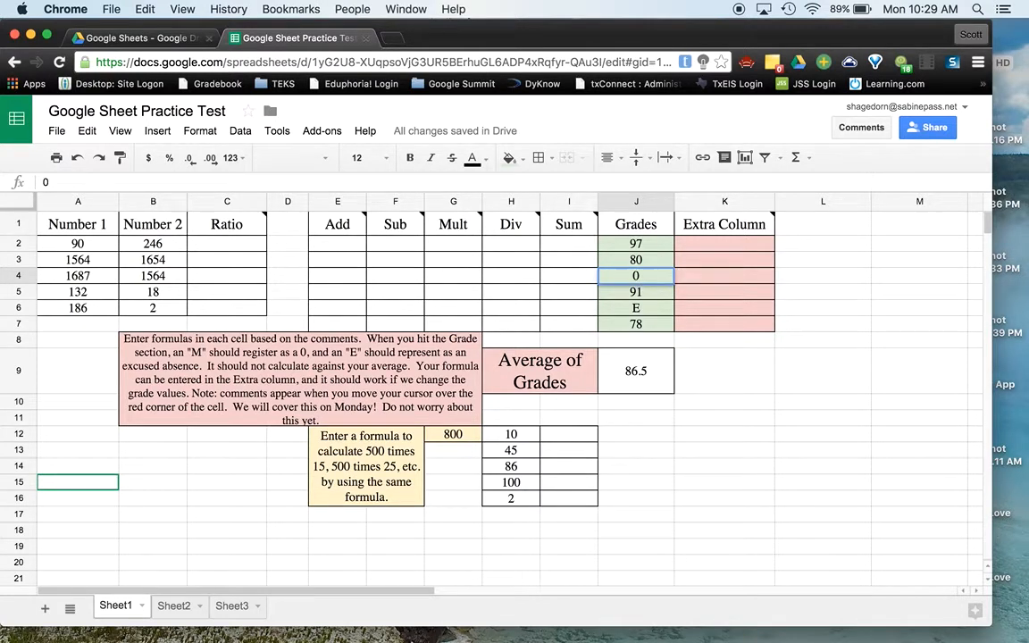
left_click(636, 291)
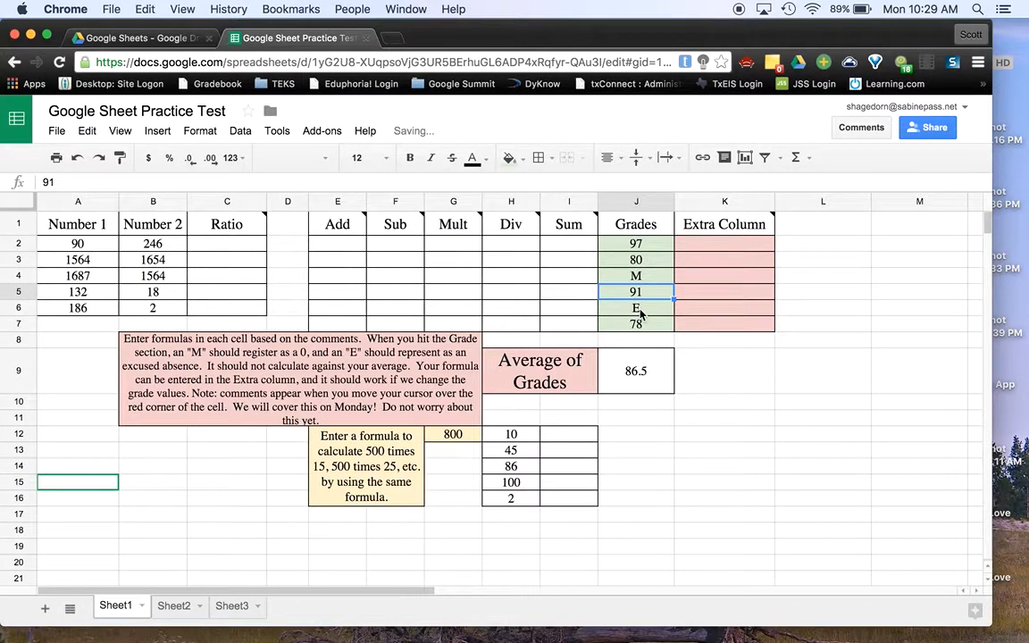
left_click(635, 369)
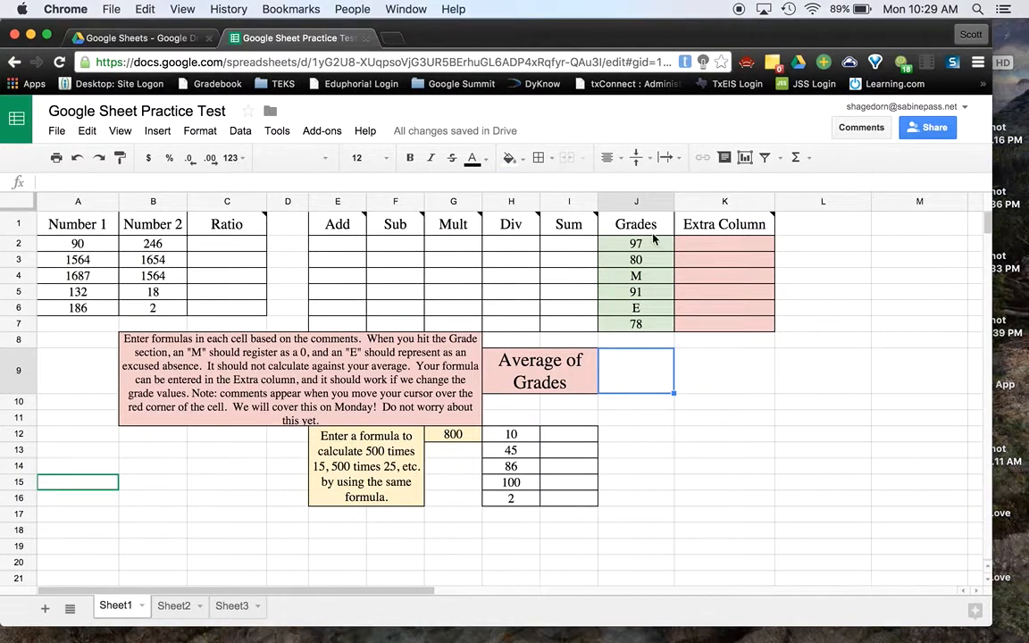
mouse_move(648, 241)
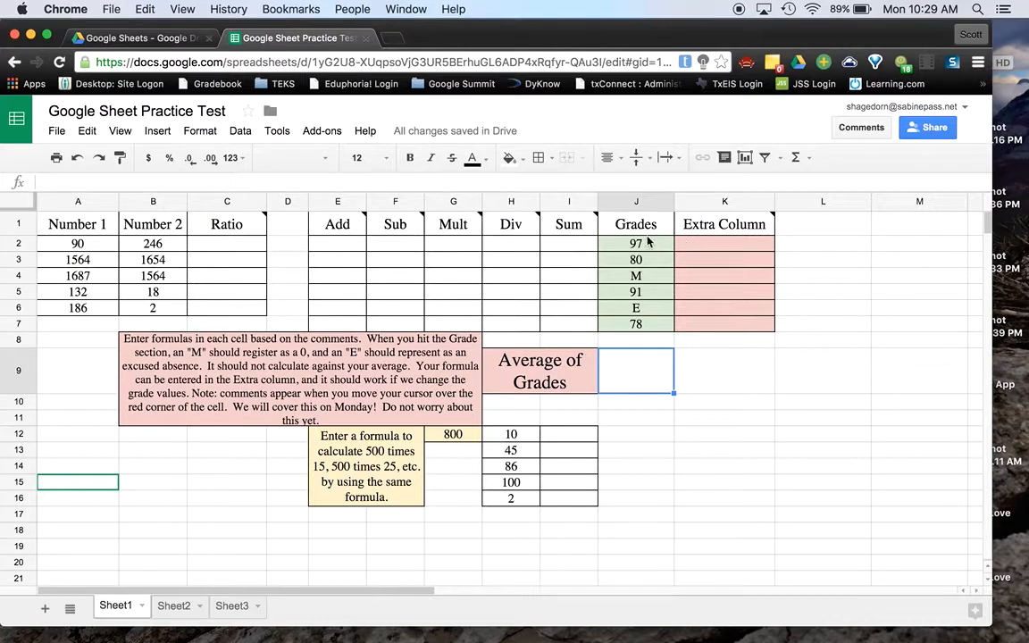
left_click(726, 243)
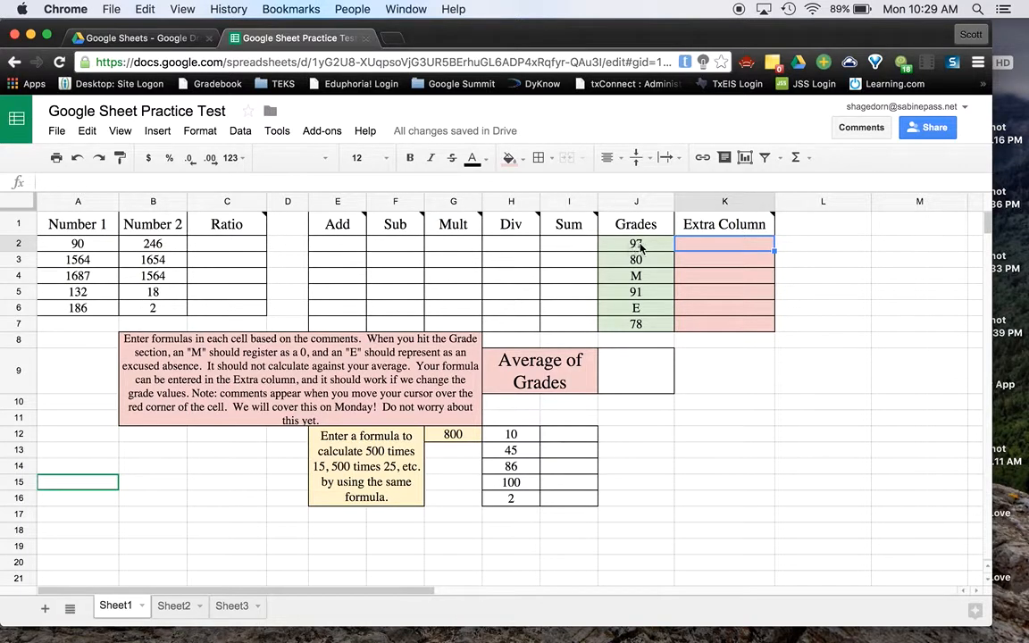
mouse_move(707, 246)
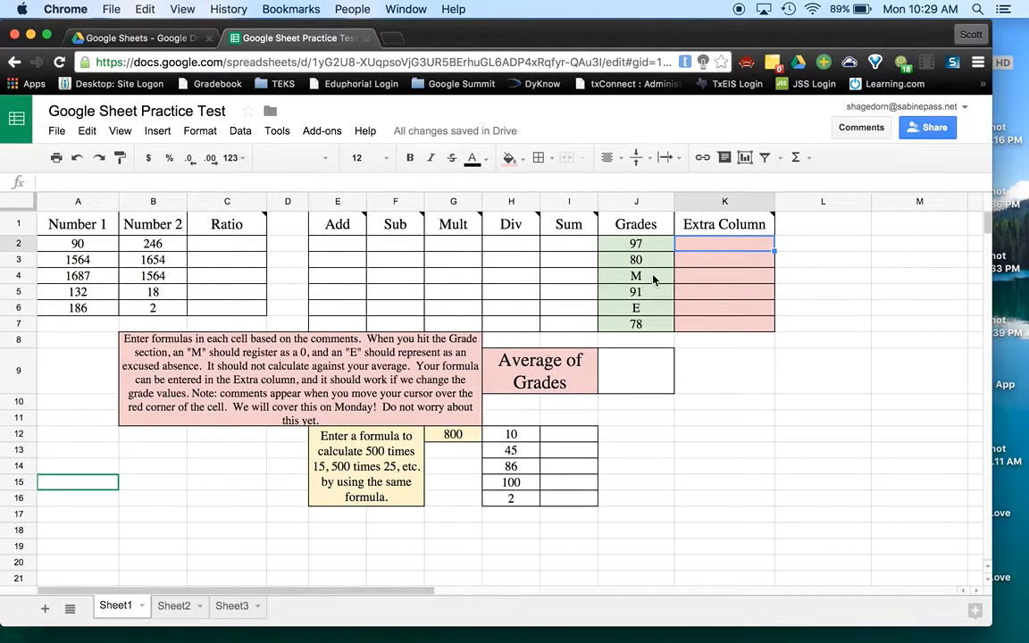
mouse_move(682, 279)
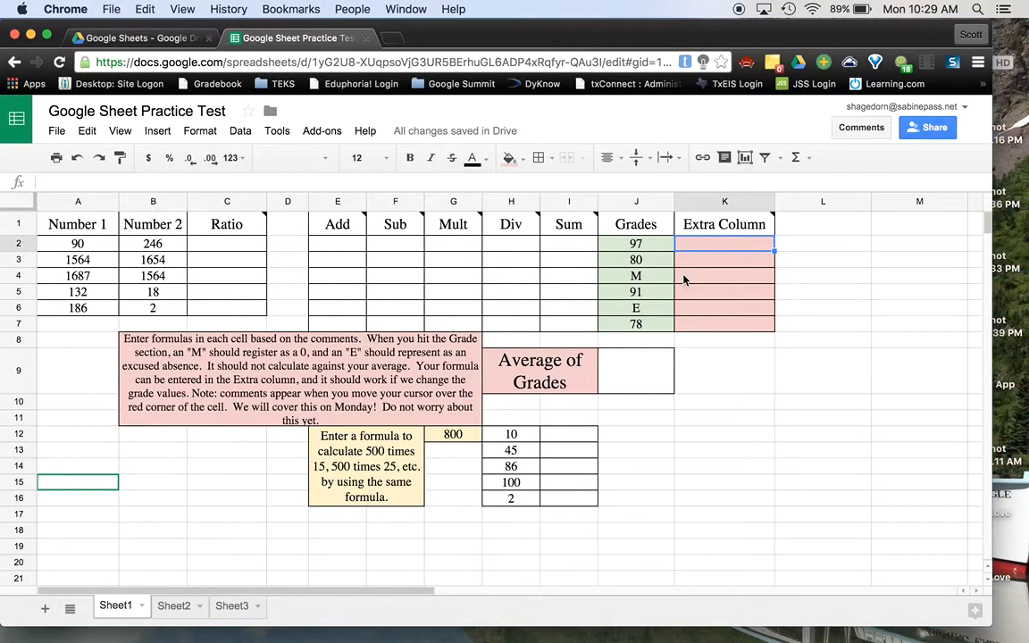
- Write =if(J2="M",0,J2) in K2 so an M grade becomes 0 and others pass through
type("=")
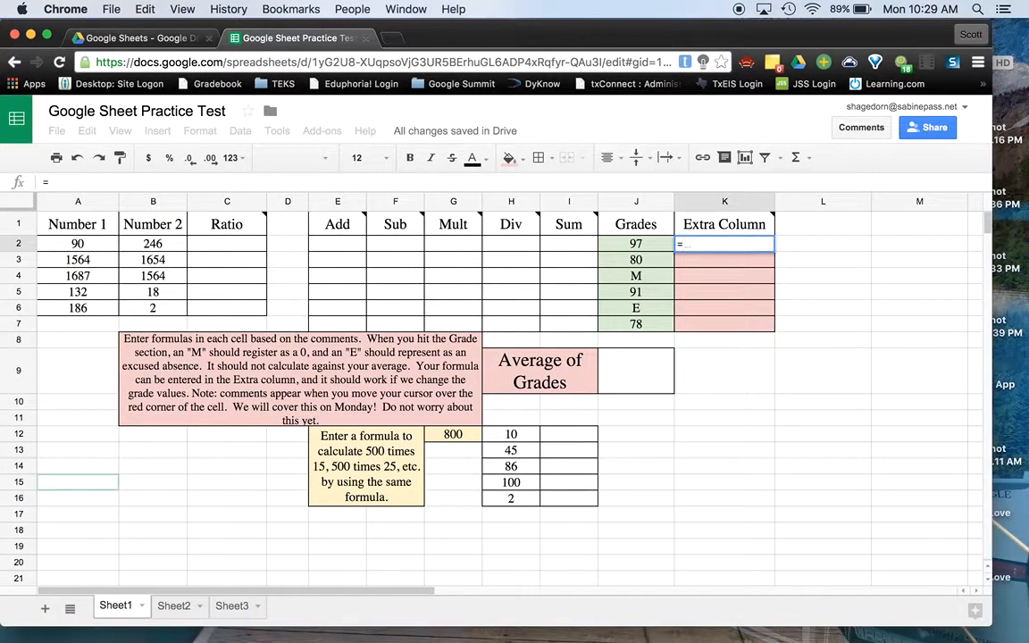
type("if")
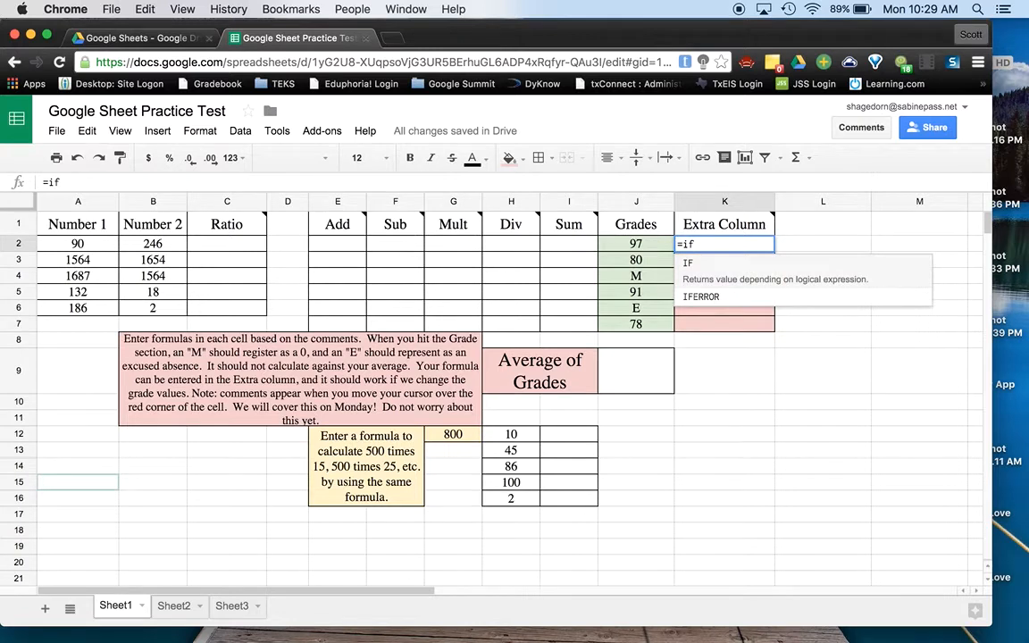
type("(J2")
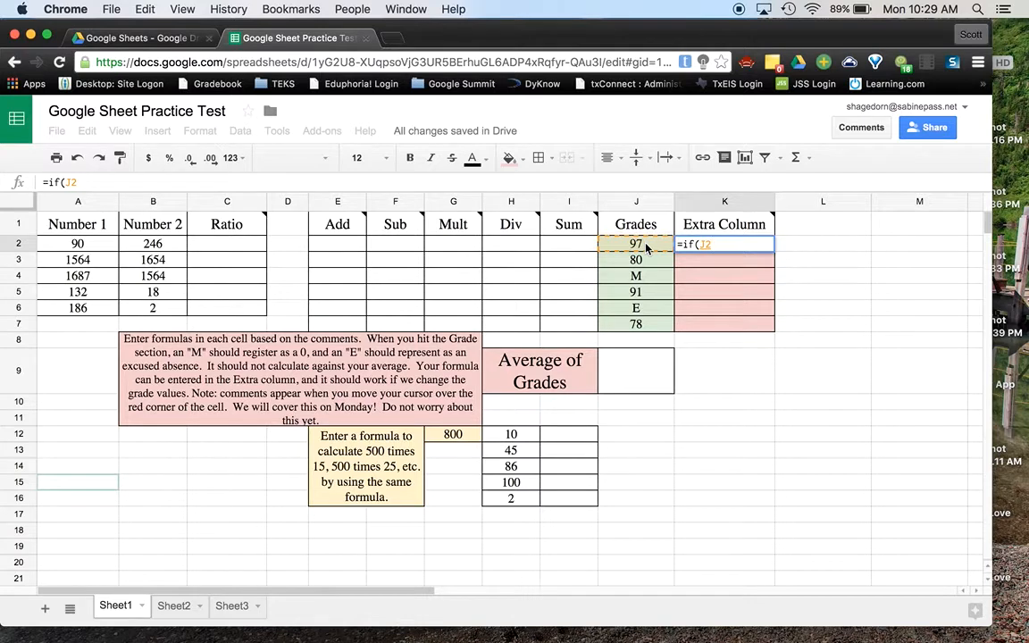
type("\"")
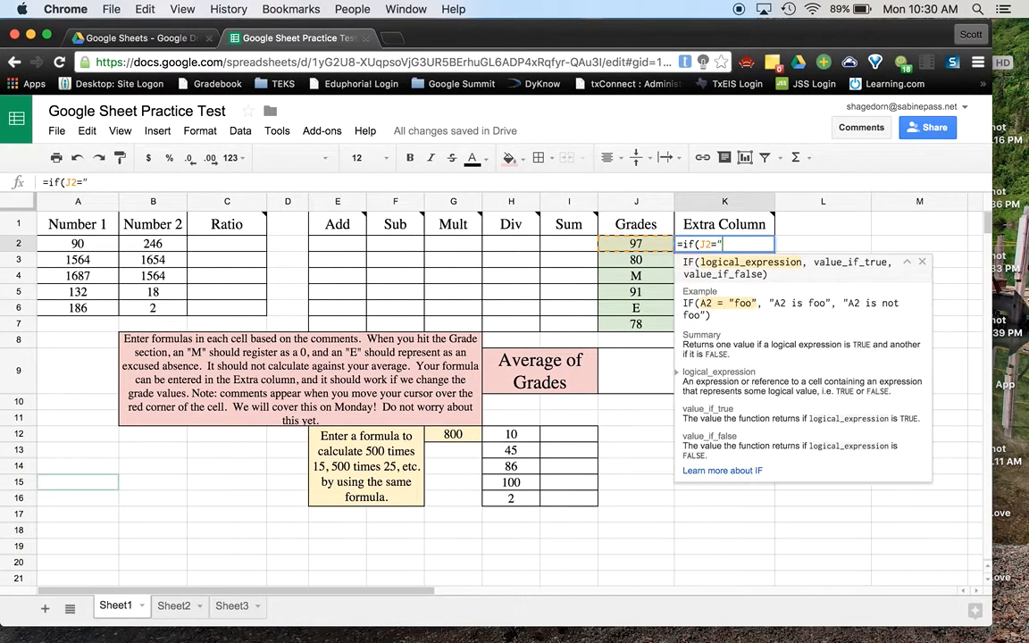
type("M\",")
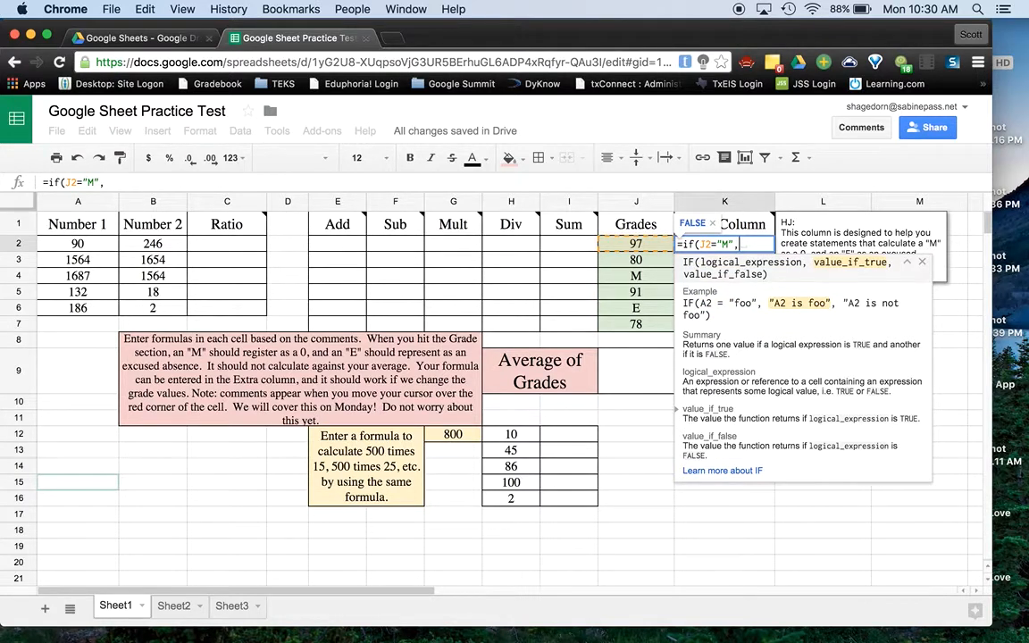
type("0,")
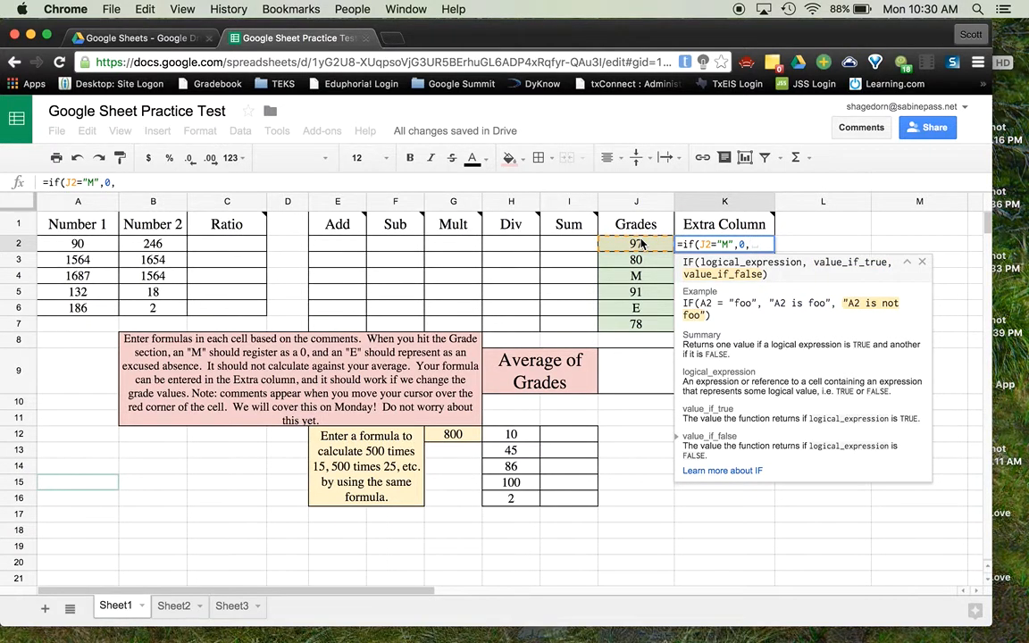
type("J2)")
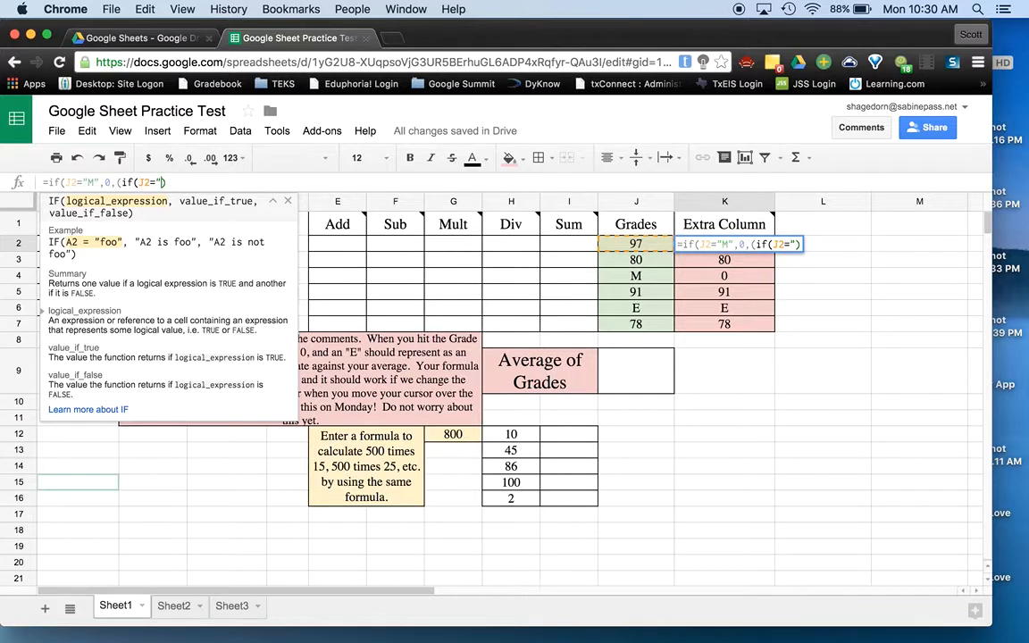
- Add a nested IF so an E grade returns " " and other grades return J2
type("E")
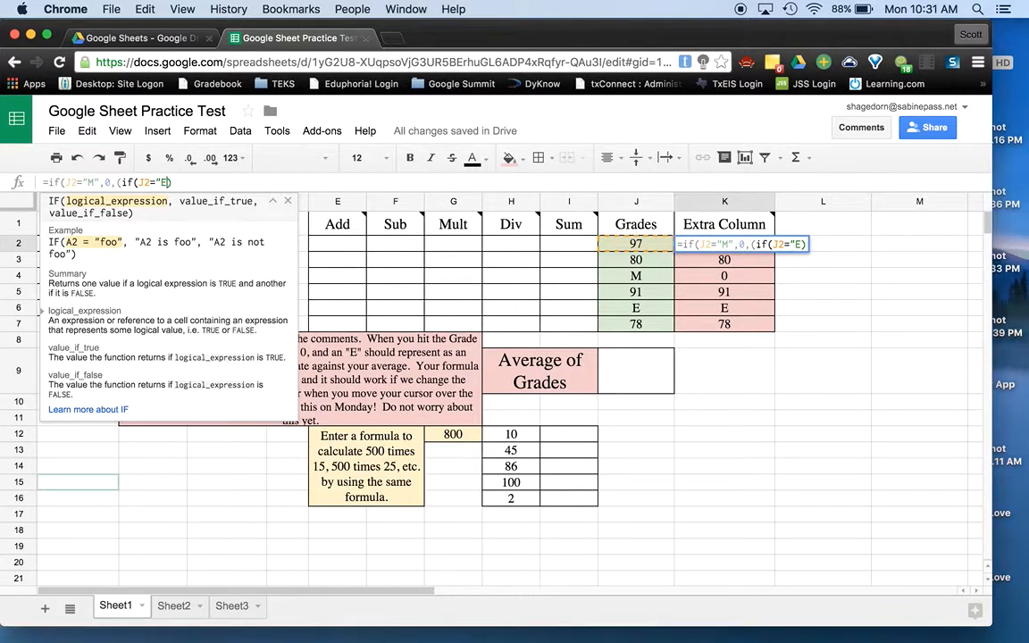
type(",")
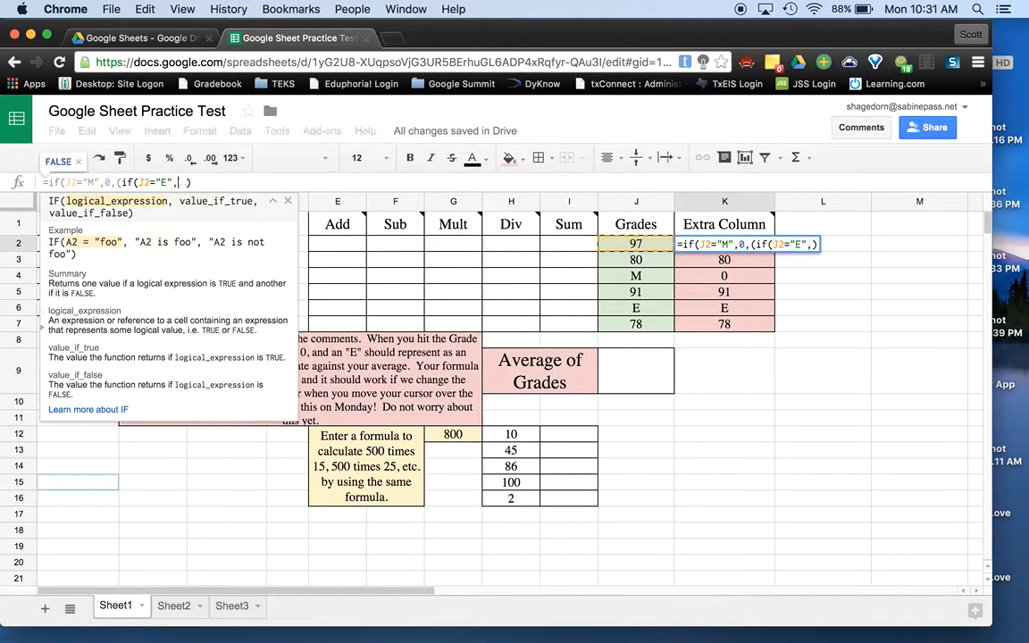
type("\" \",J")
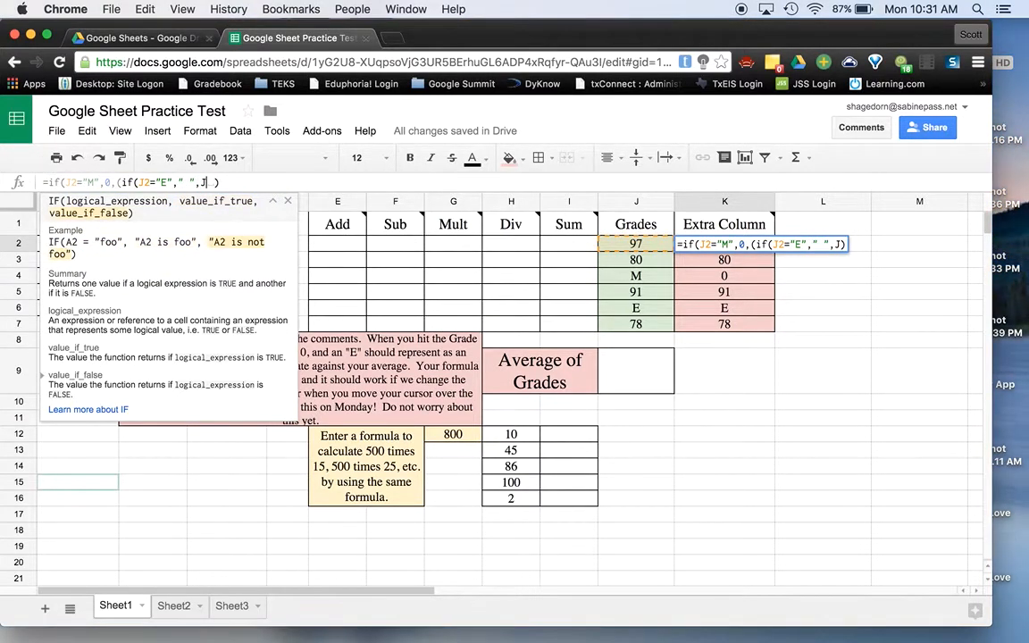
type(")")
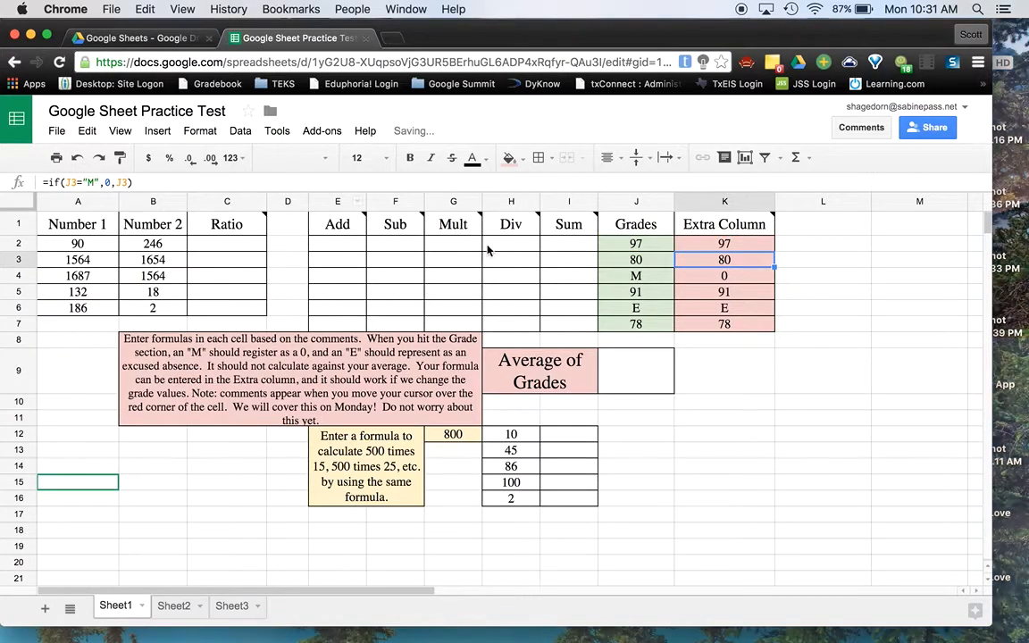
- Fill the formula down K2:K7, then start =AVERAGE in the Average of Grades cell
left_click(822, 259)
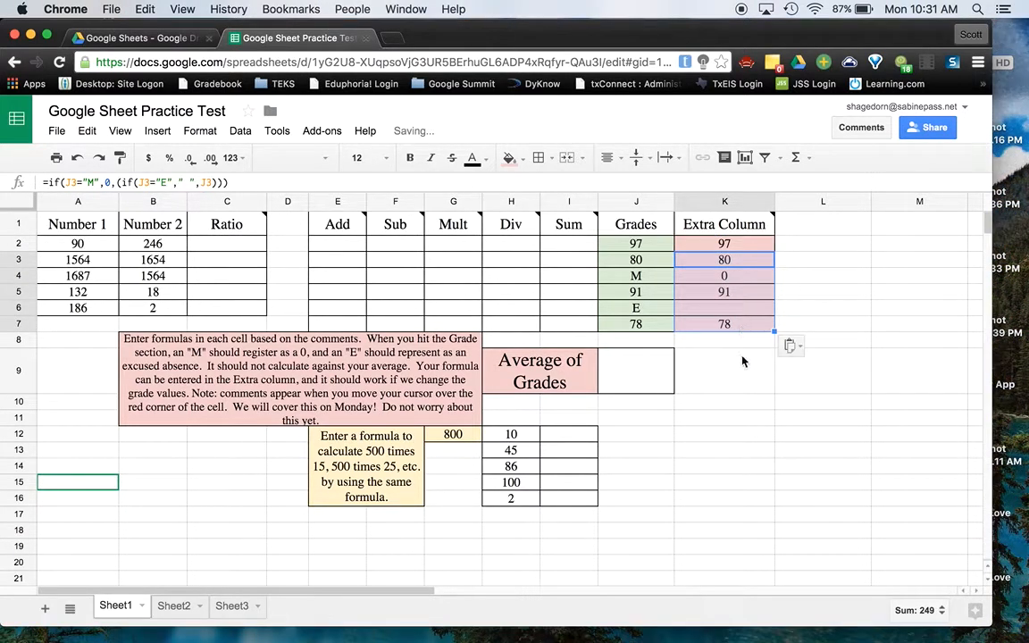
left_click(635, 370)
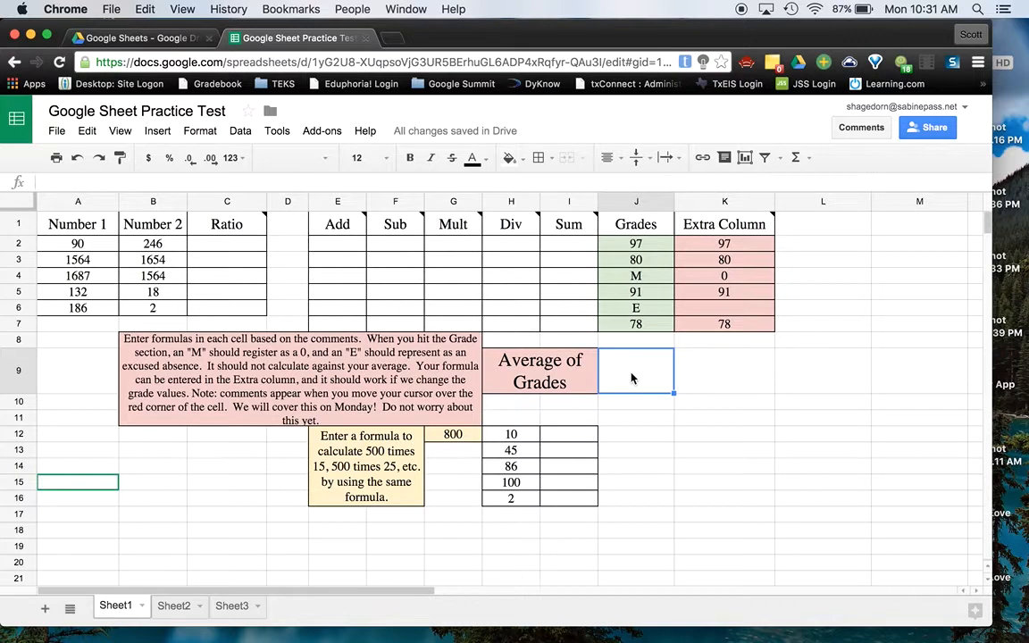
type("=Ave")
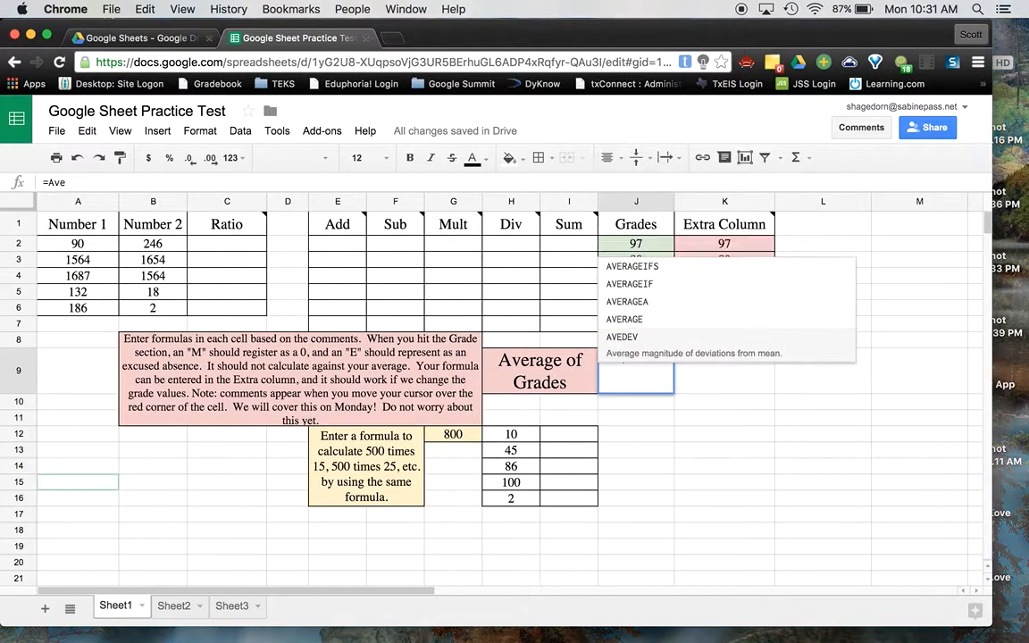
left_click(624, 318)
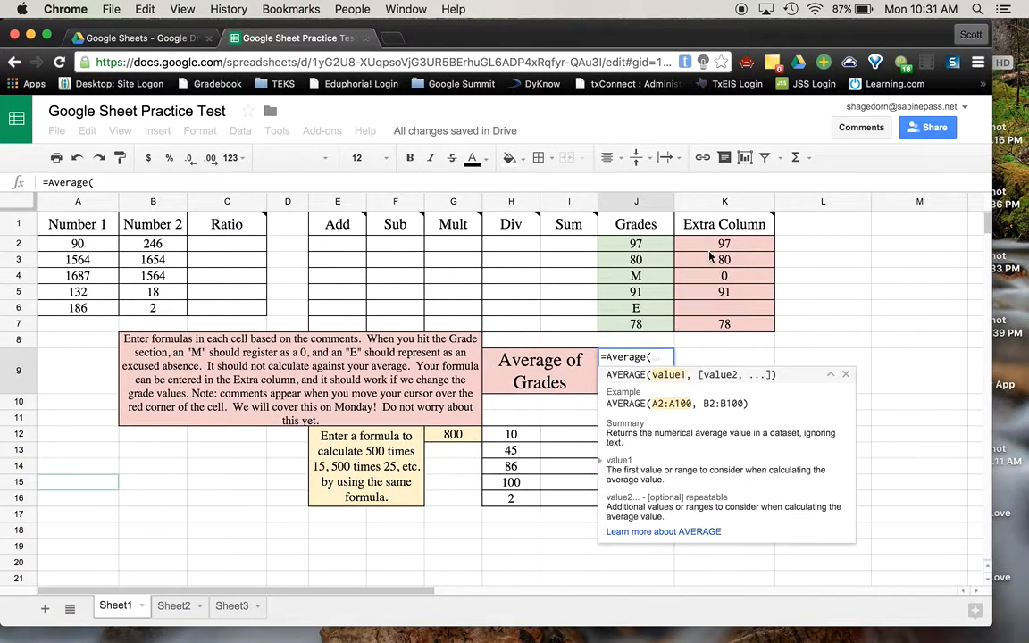